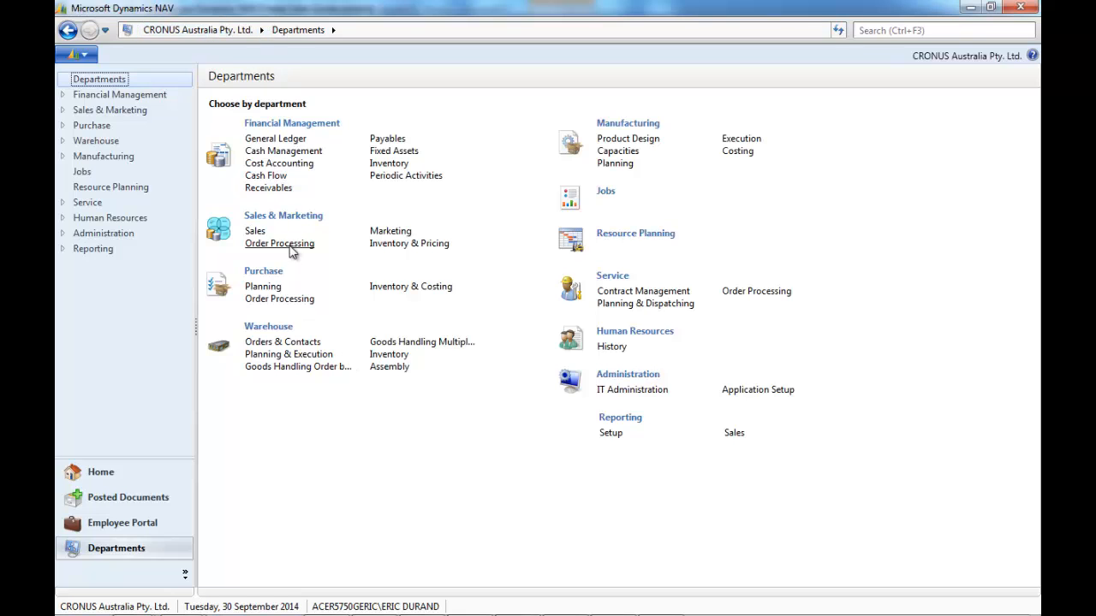
- Start a new blank sales quote from the Sales Quotes list under Order Processing
click(279, 243)
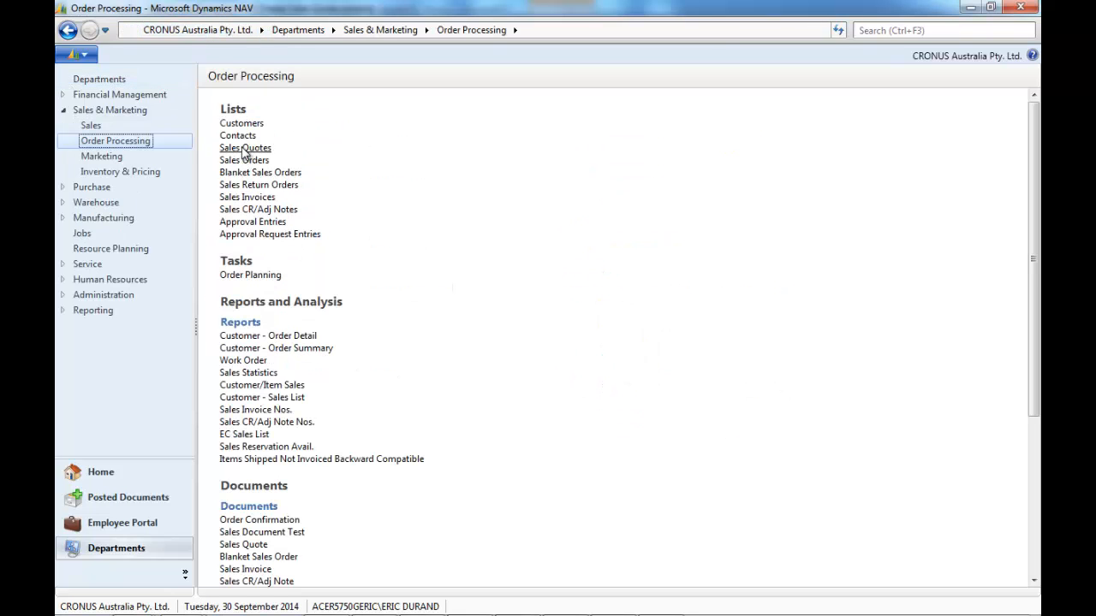
click(245, 147)
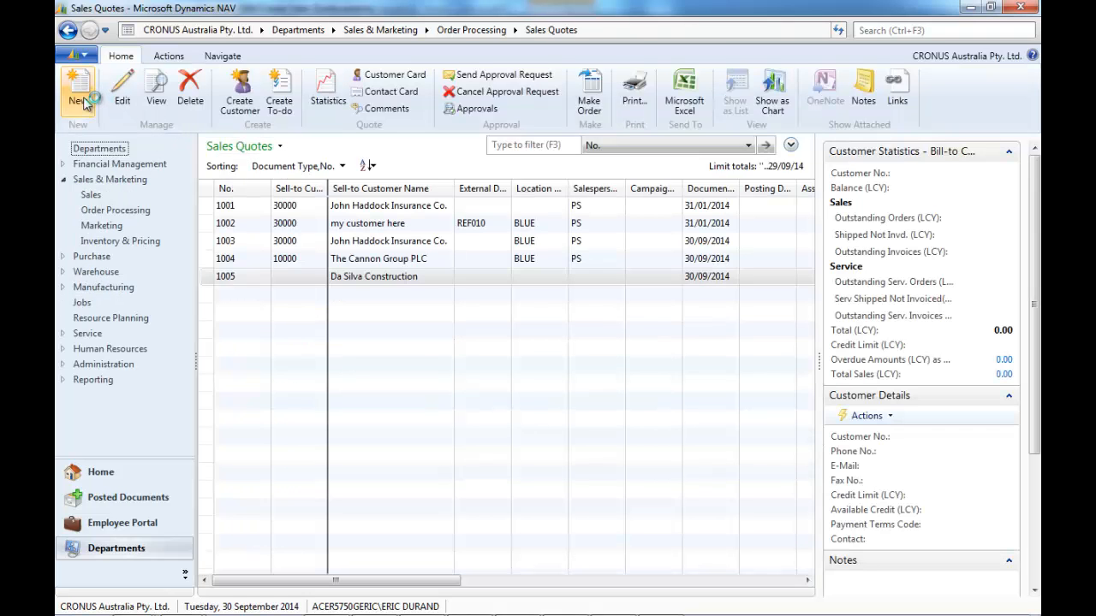
click(79, 85)
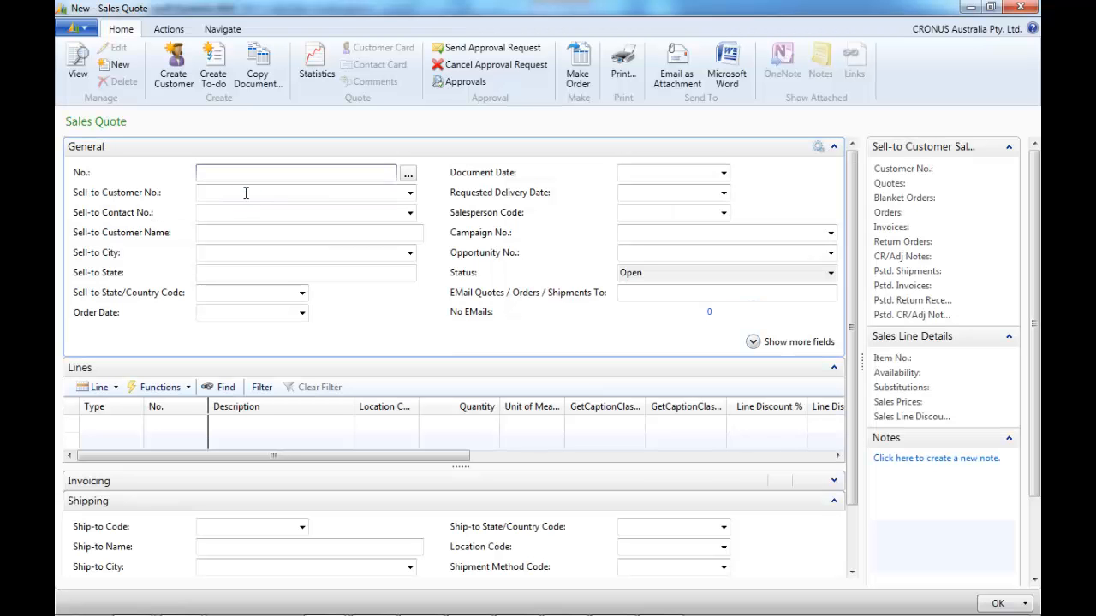
- Set customer 10000 The Cannon Group PLC on quote 1006 with ship-to code DUTTON
click(411, 192)
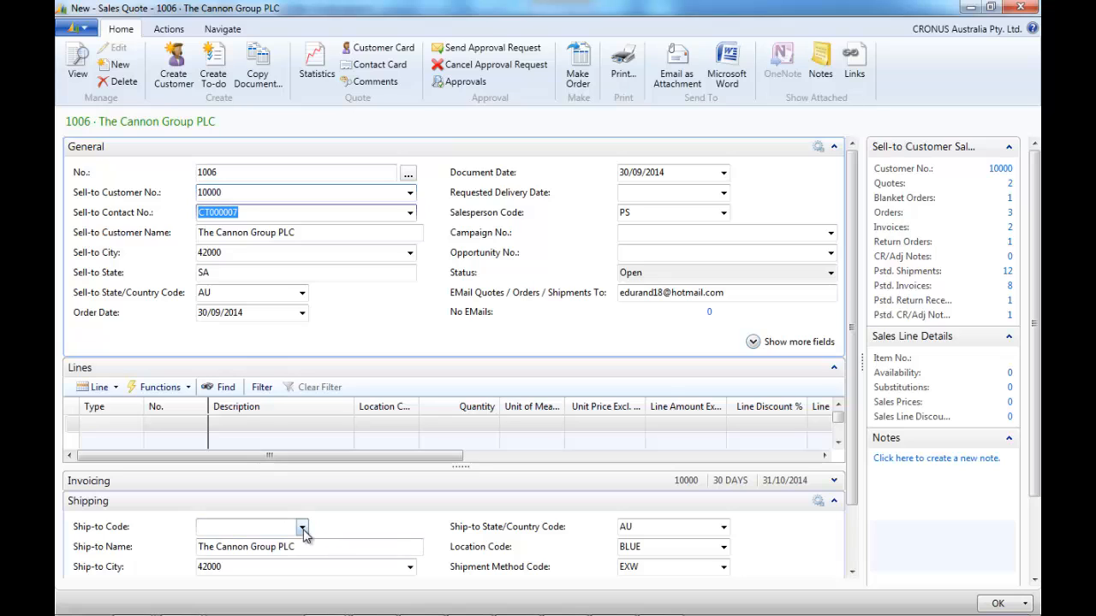
click(301, 528)
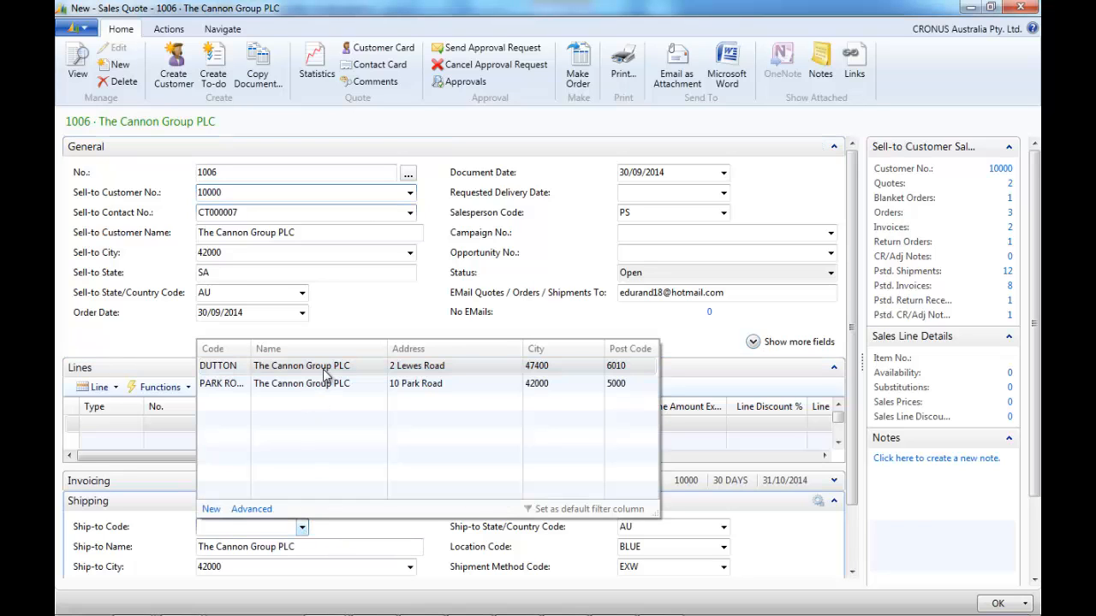
click(218, 367)
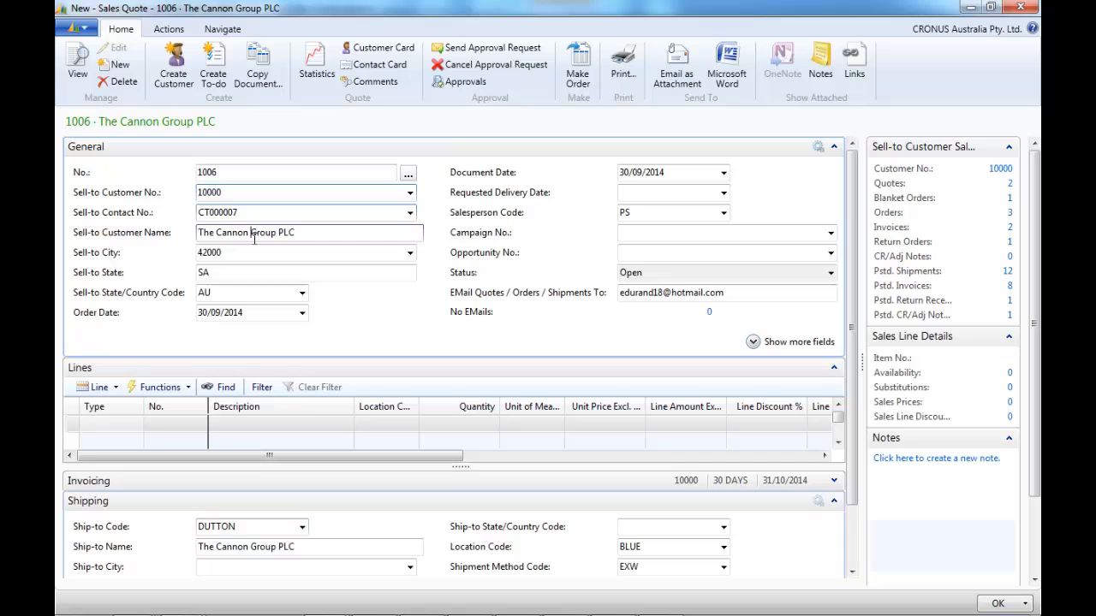
mouse_move(634, 567)
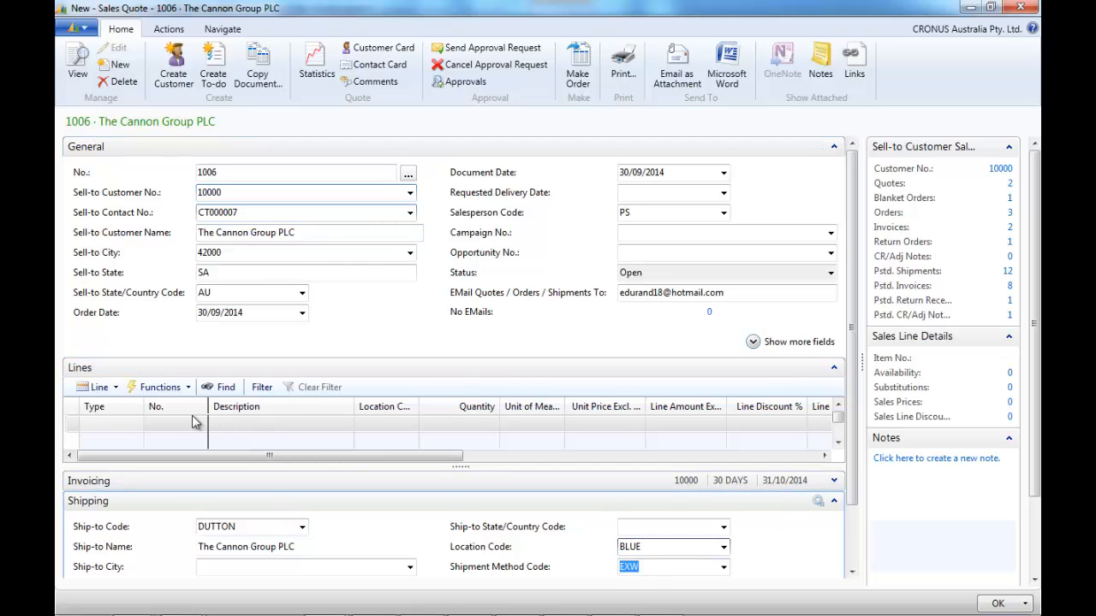
- Add item lines for 5 Bicycles at 15% discount and 3 Front Wheels (item 1100)
click(137, 425)
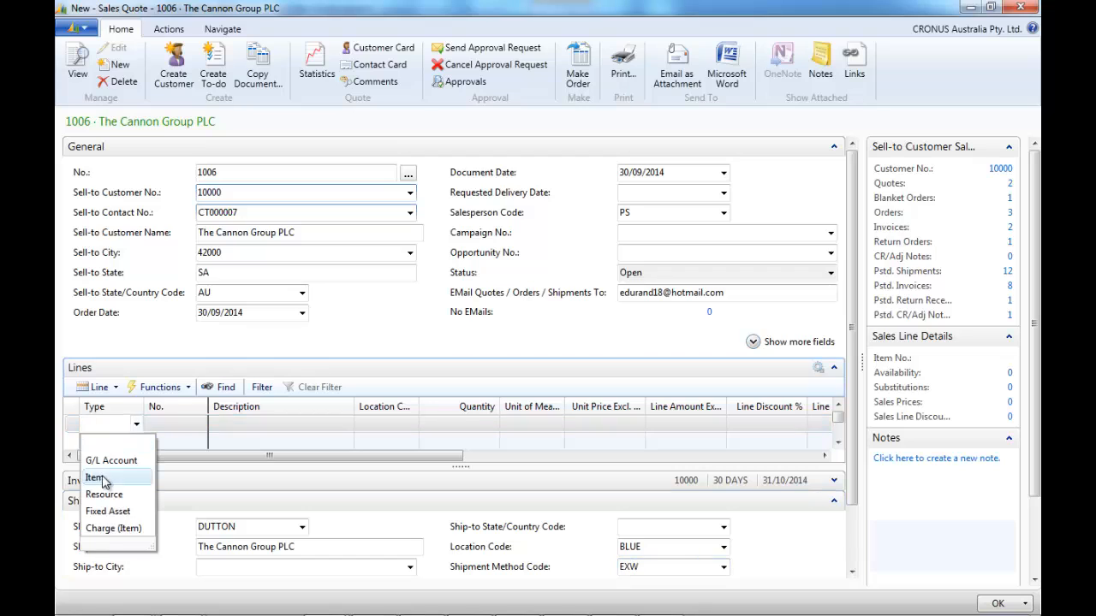
click(94, 478)
text(1000)
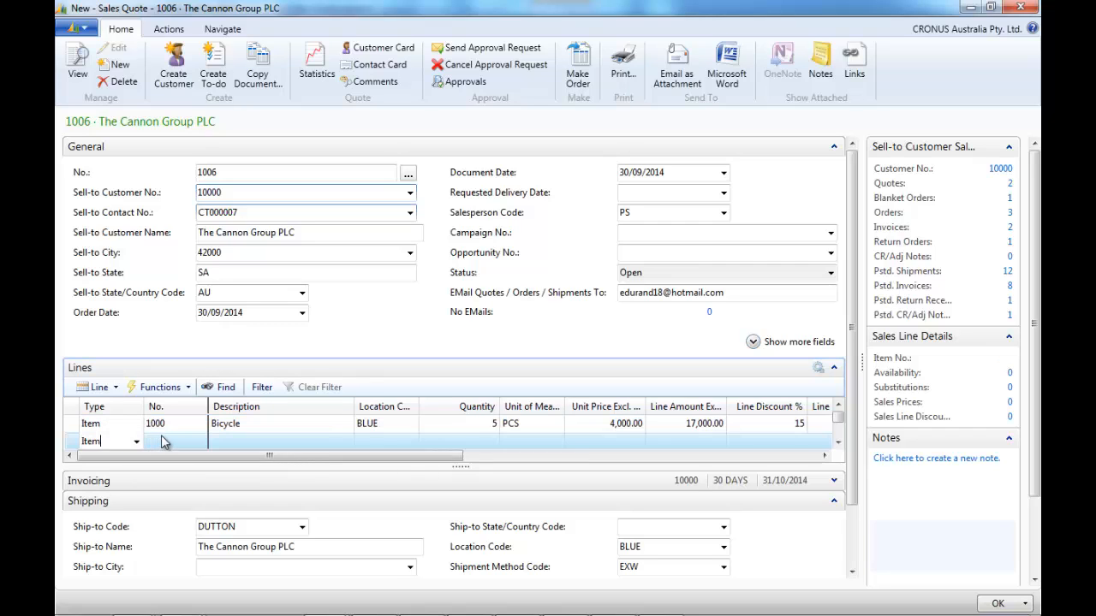
text(1100)
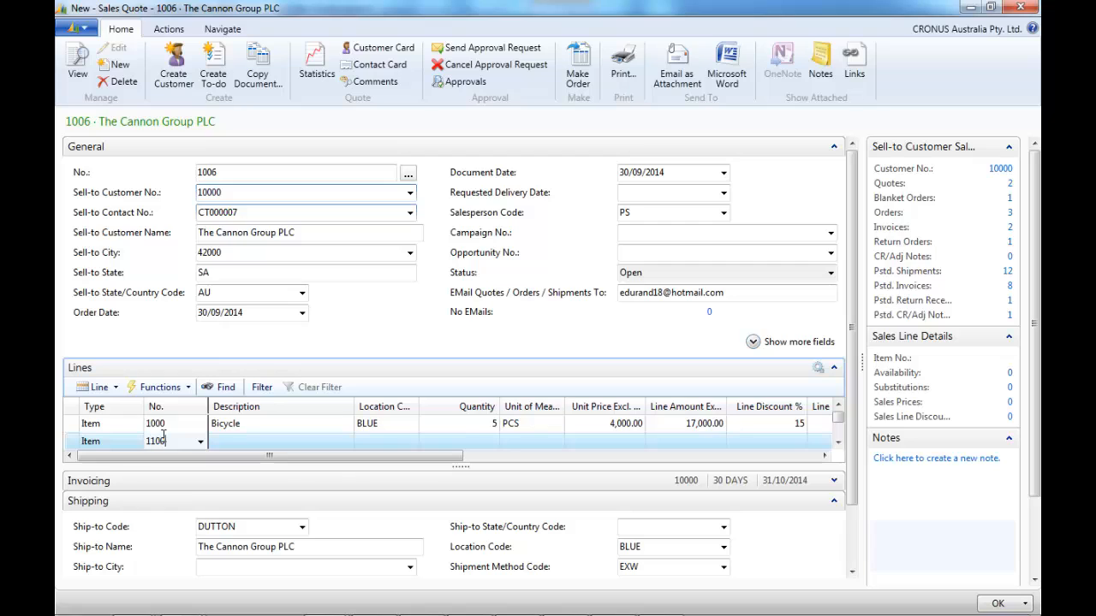
text(1100)
click(459, 442)
text(3)
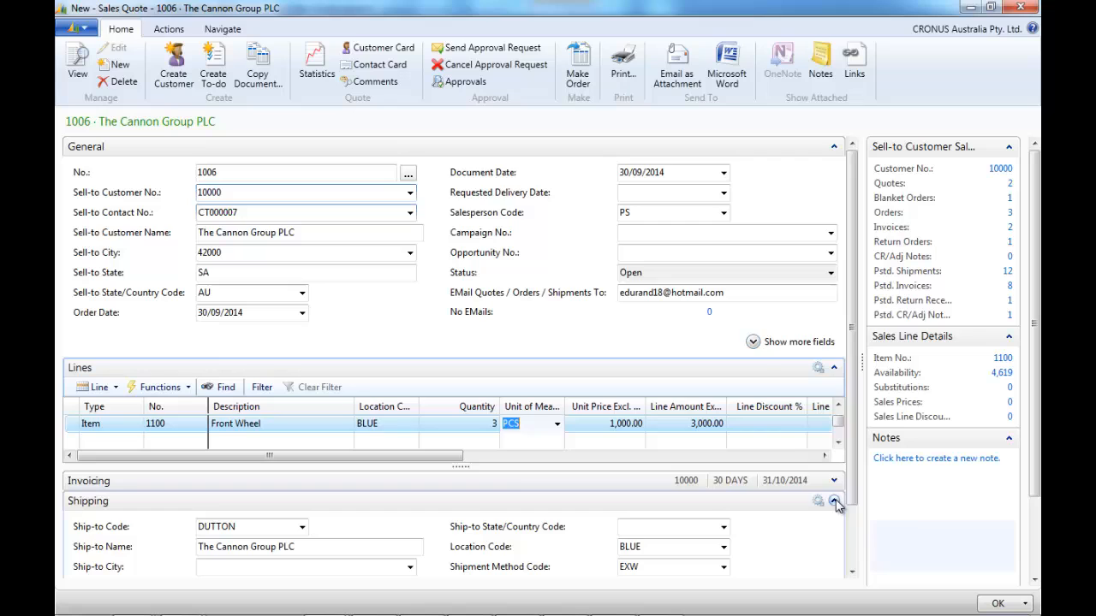
click(836, 500)
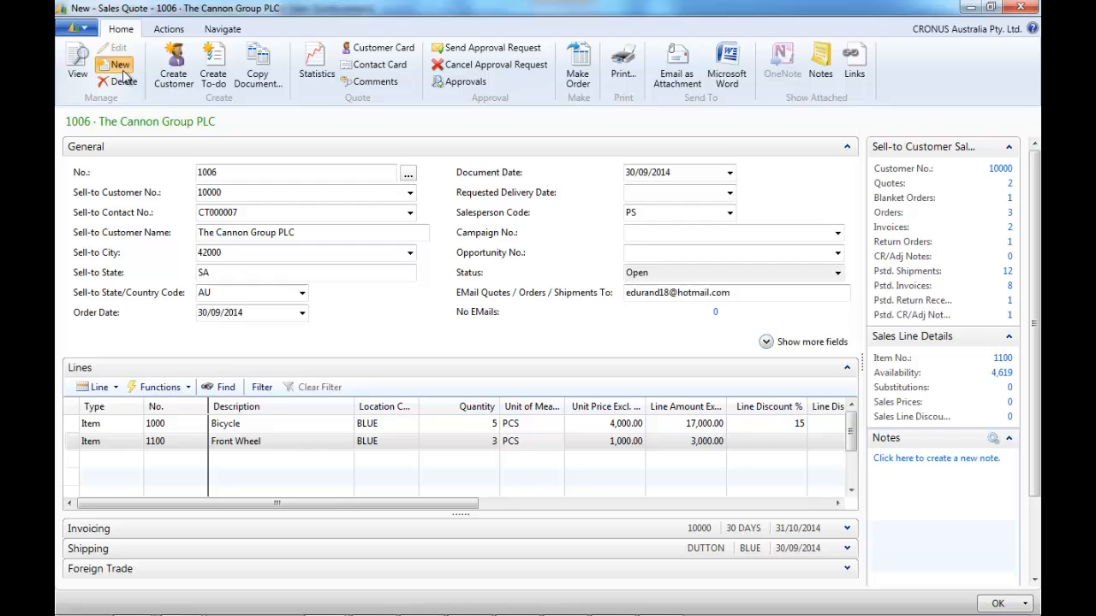
- Create quote 1011 with Sell-to Customer Name Tom Ze LTD, checking Campaign and Opportunity lookups
click(115, 66)
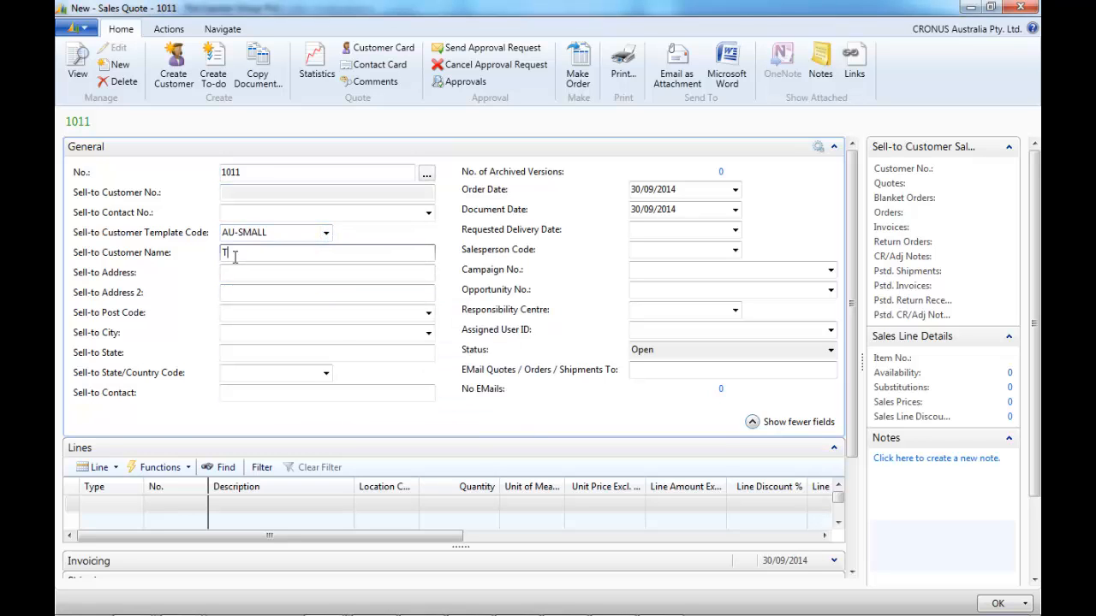
text(Tom Ze)
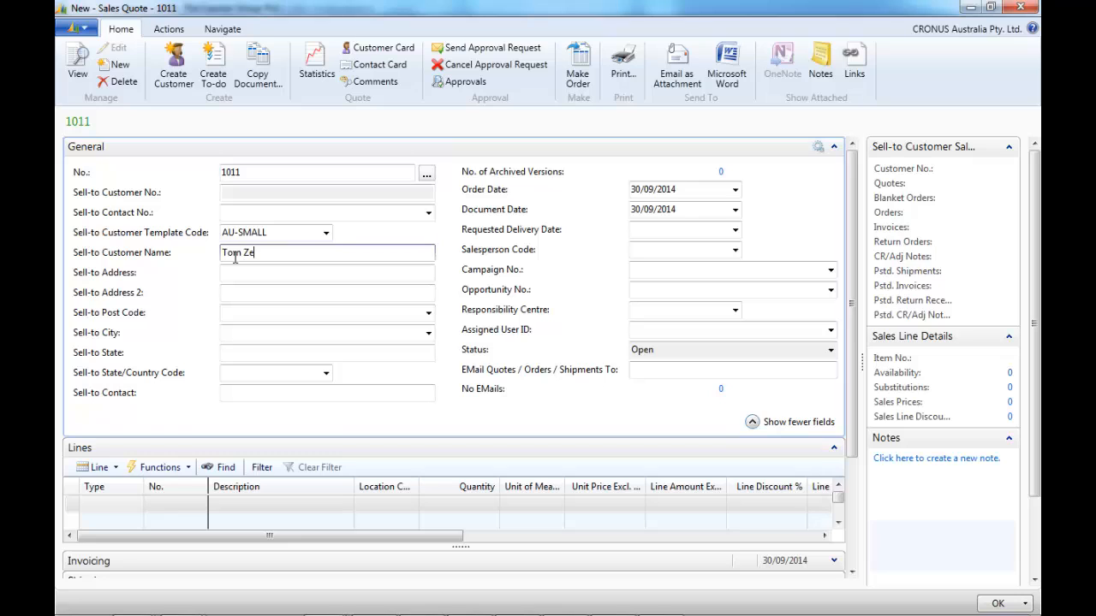
text(LTD)
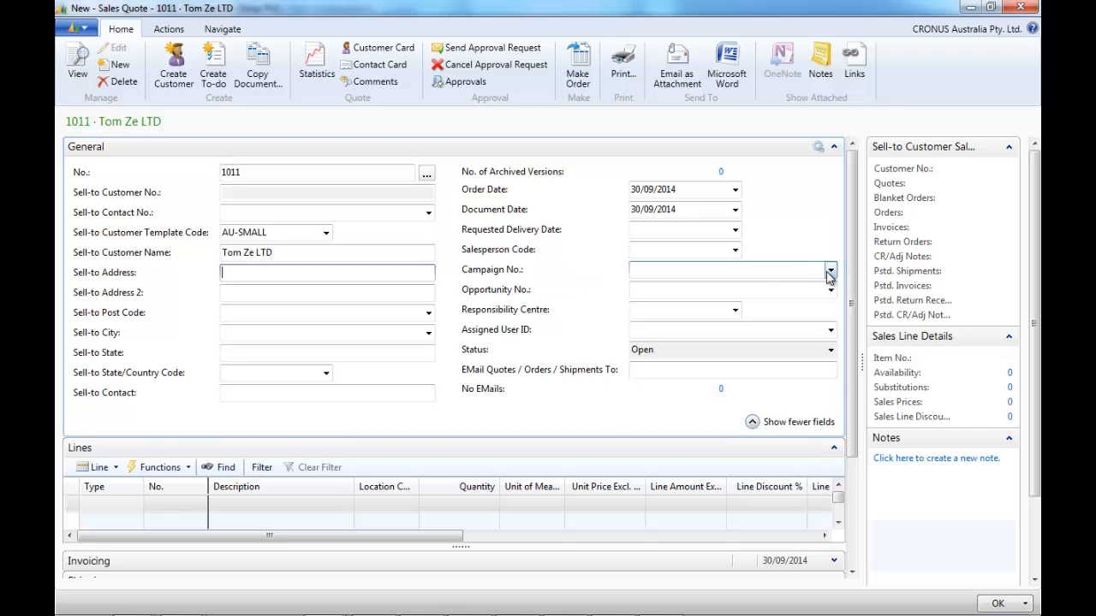
click(829, 270)
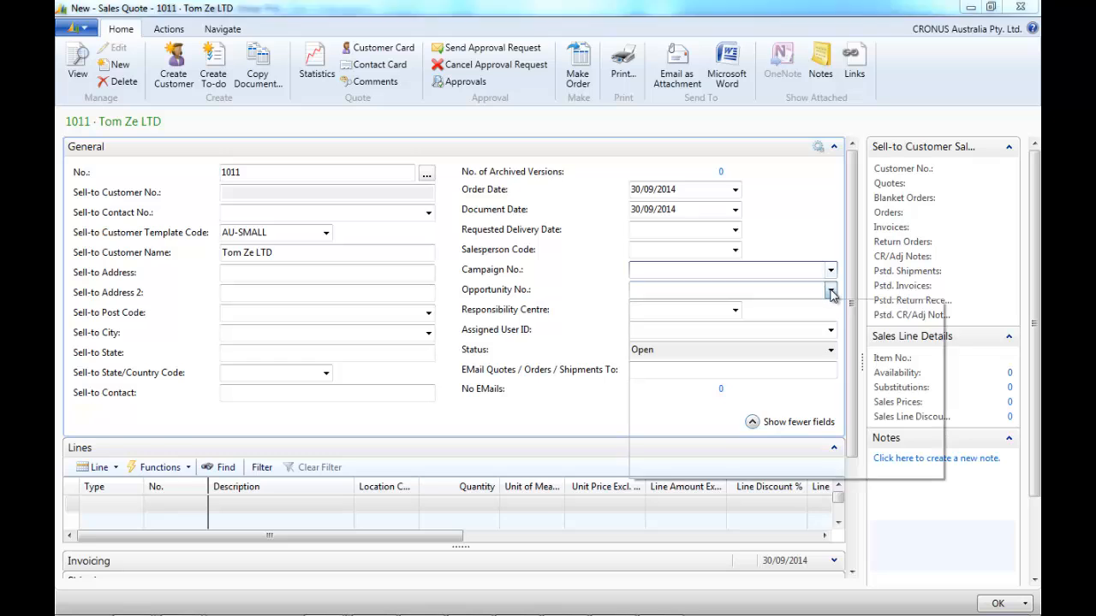
click(733, 290)
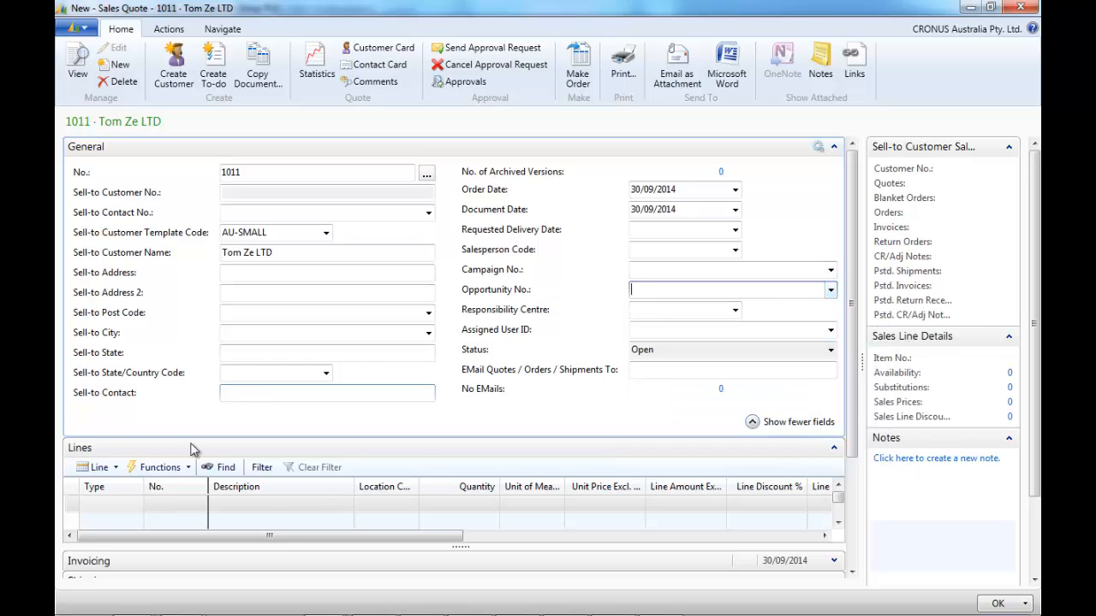
scroll(down, 3)
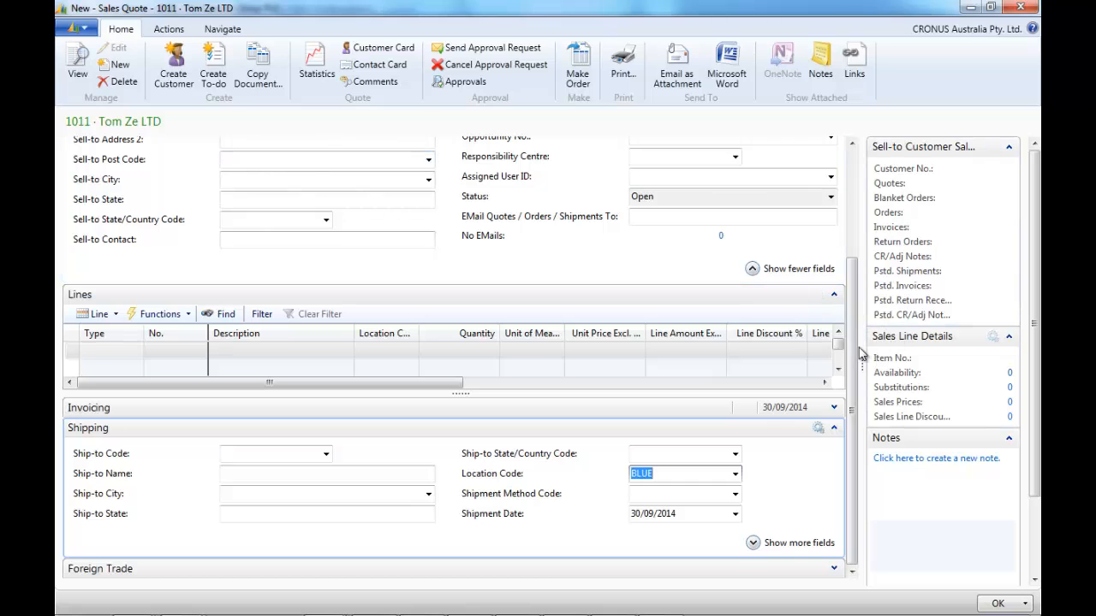
- Add an item line for item 1000, 5 Bicycles at 4,000 each
click(110, 351)
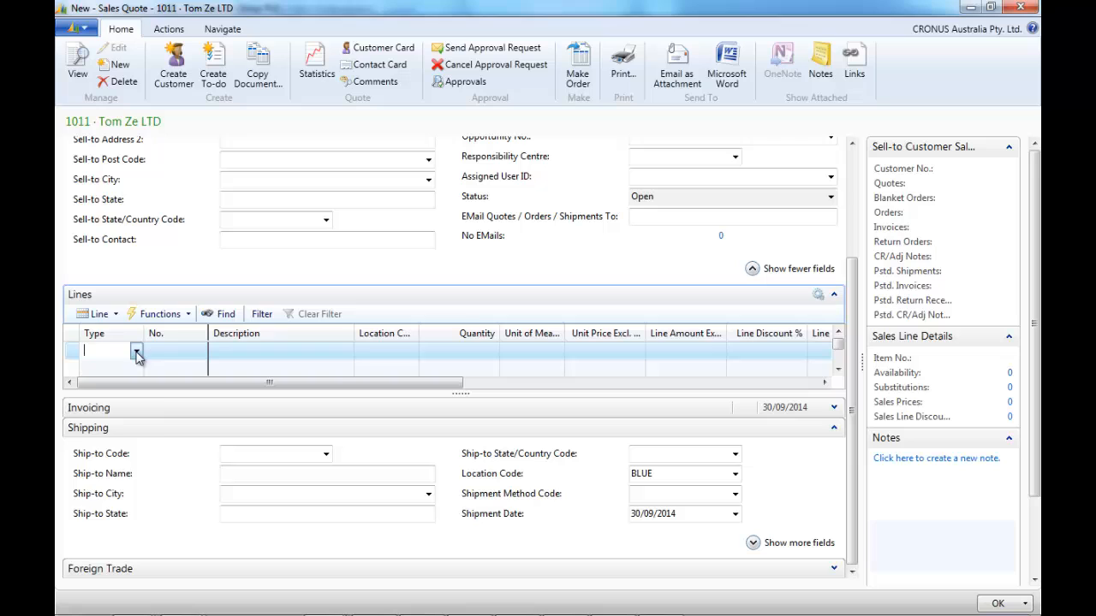
click(109, 349)
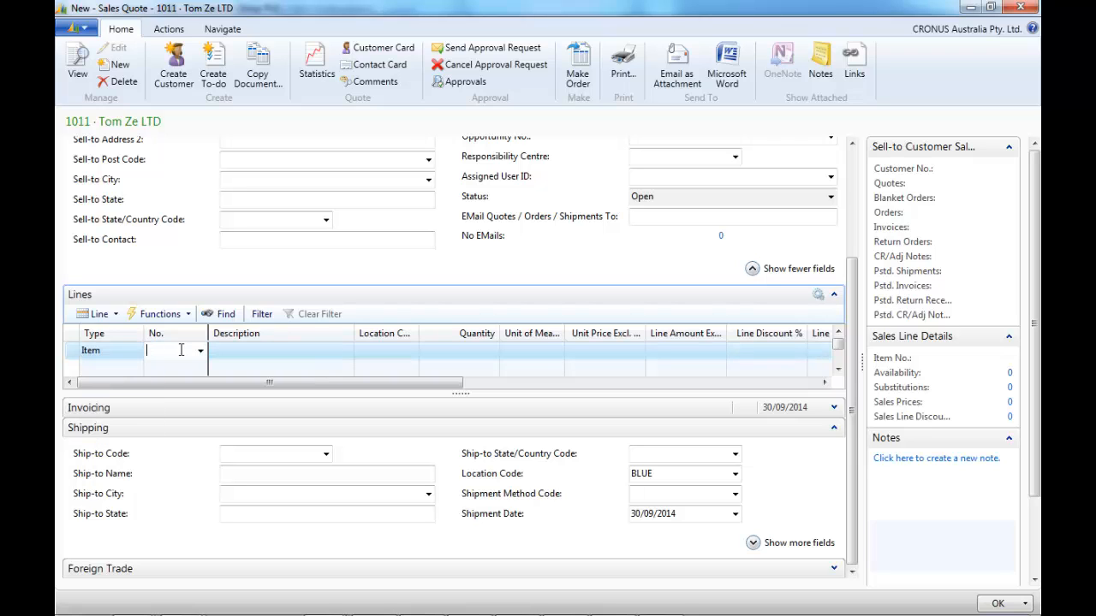
text(1000)
click(459, 349)
text(5)
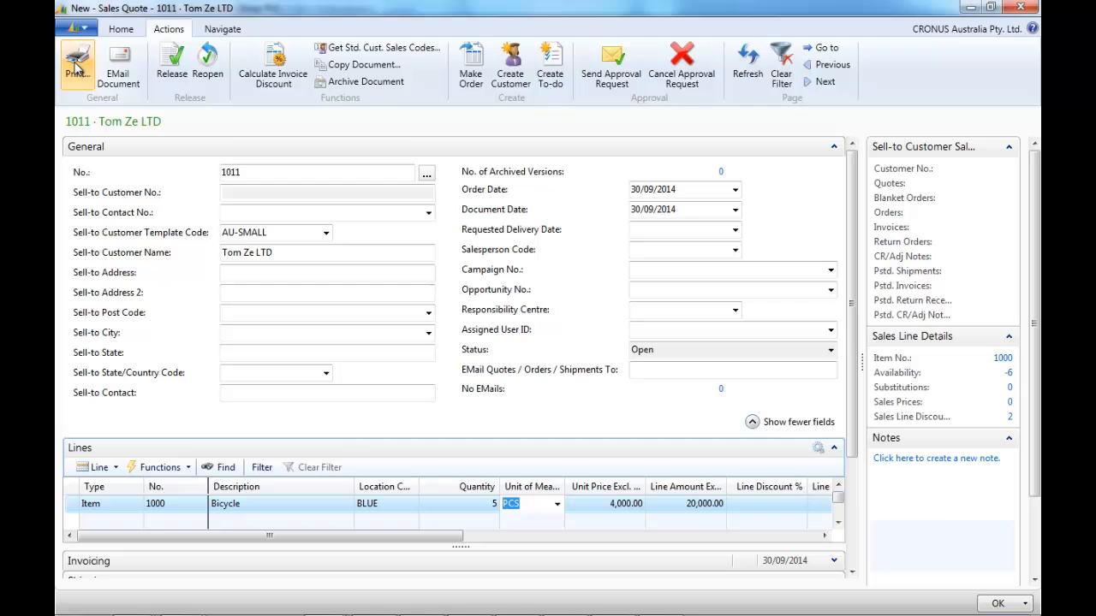
- Preview the printout of quote 1011 and close the preview
click(77, 62)
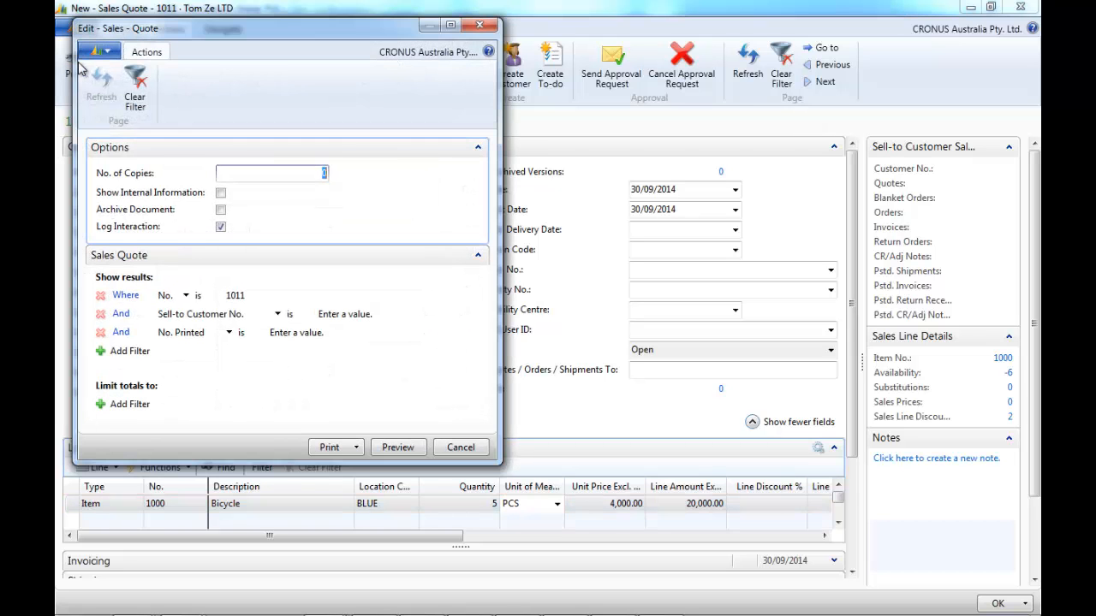
click(461, 447)
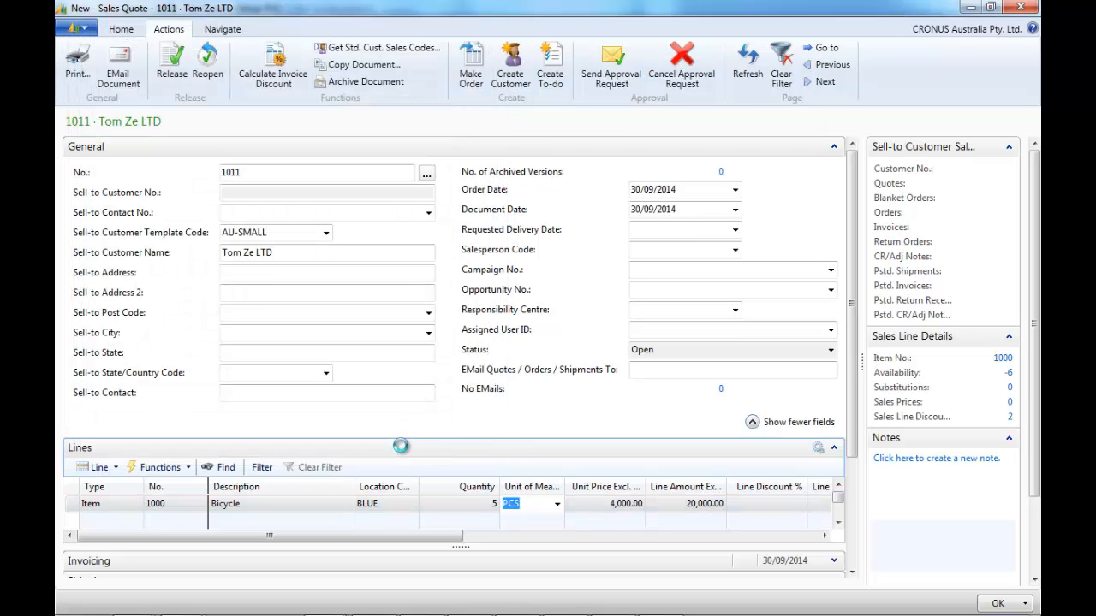
click(77, 65)
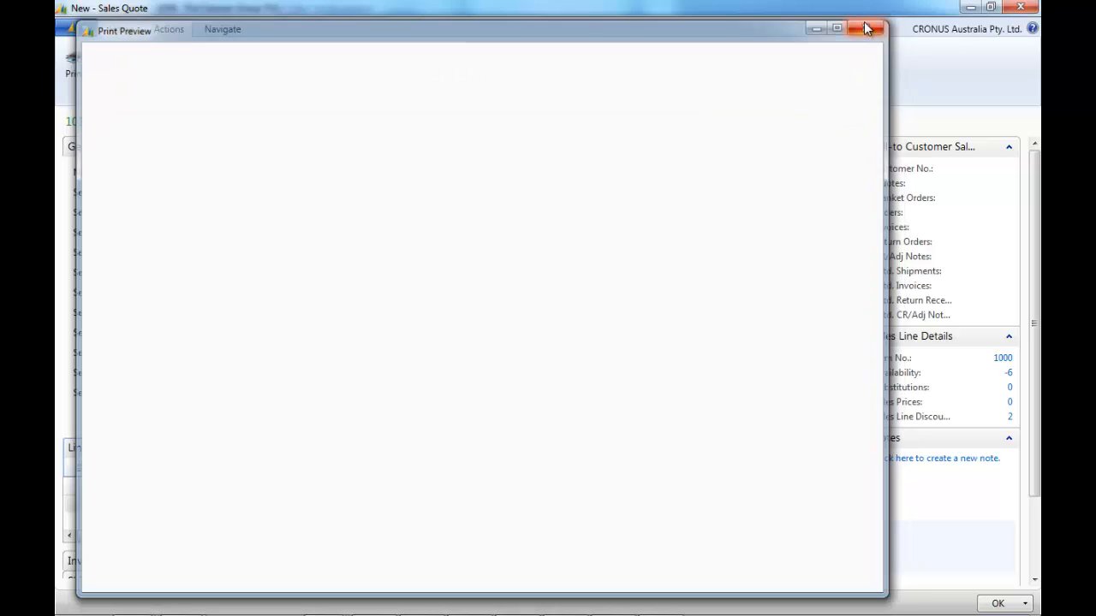
click(867, 27)
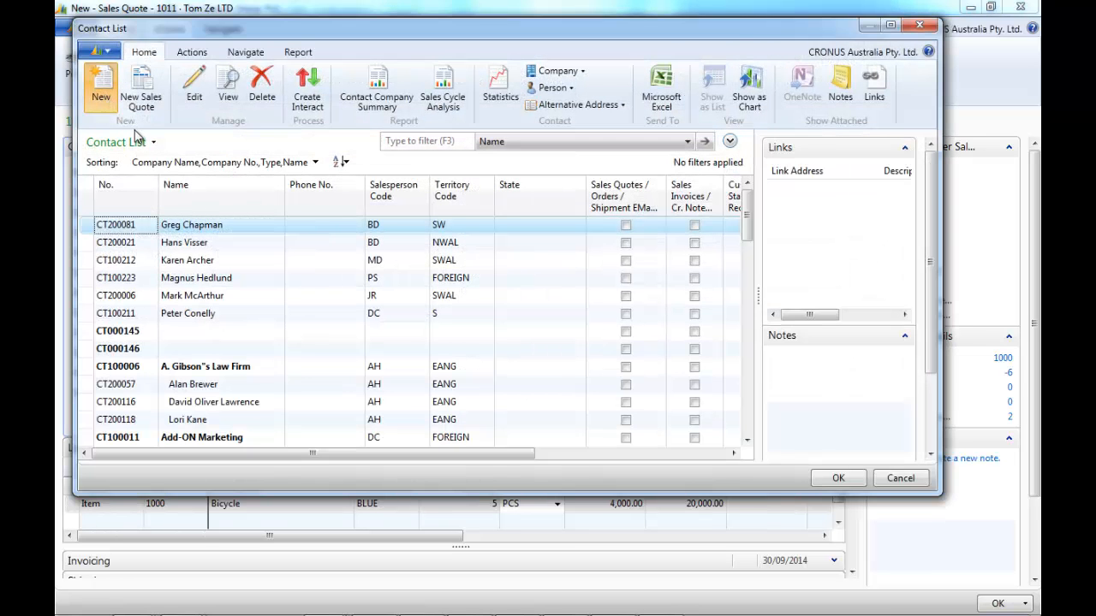
- Create contact CT000149 named Tom Ze LTD and return it as the quote's sell-to contact
click(100, 82)
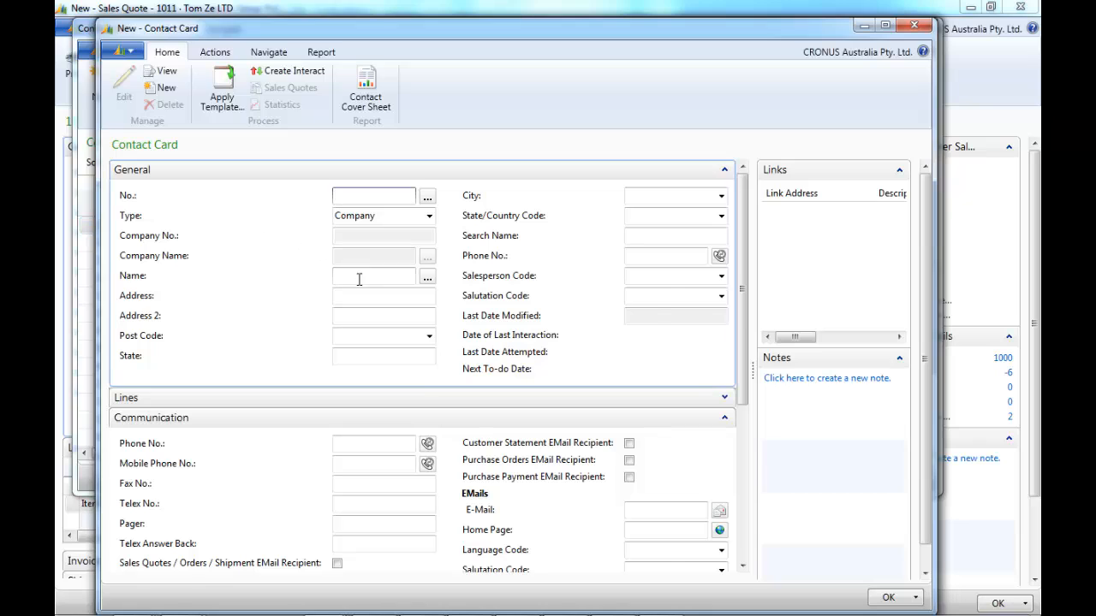
right_click(373, 275)
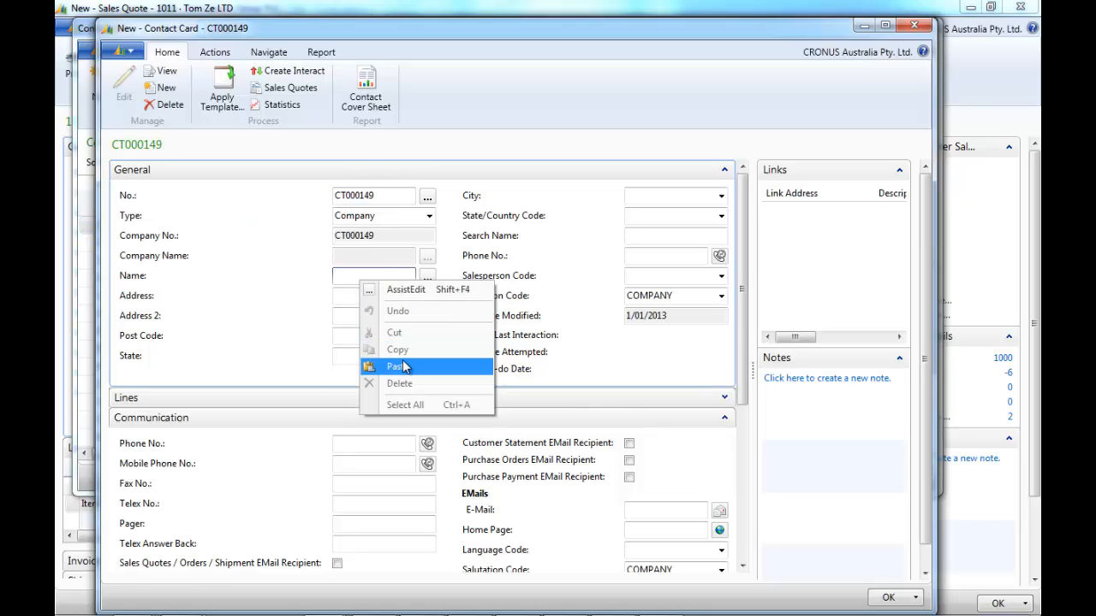
click(394, 367)
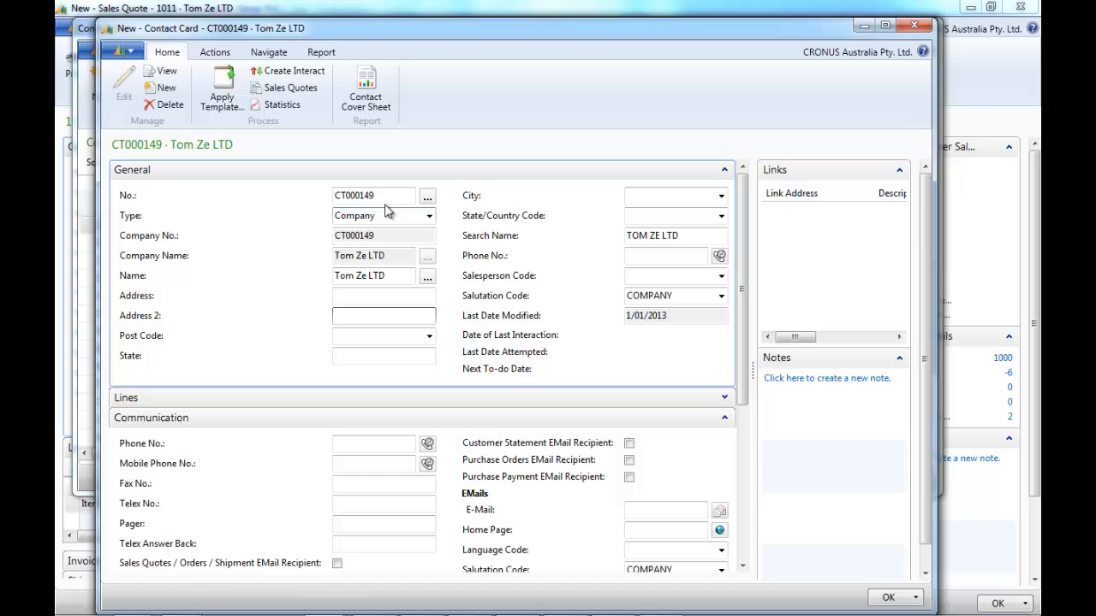
right_click(373, 195)
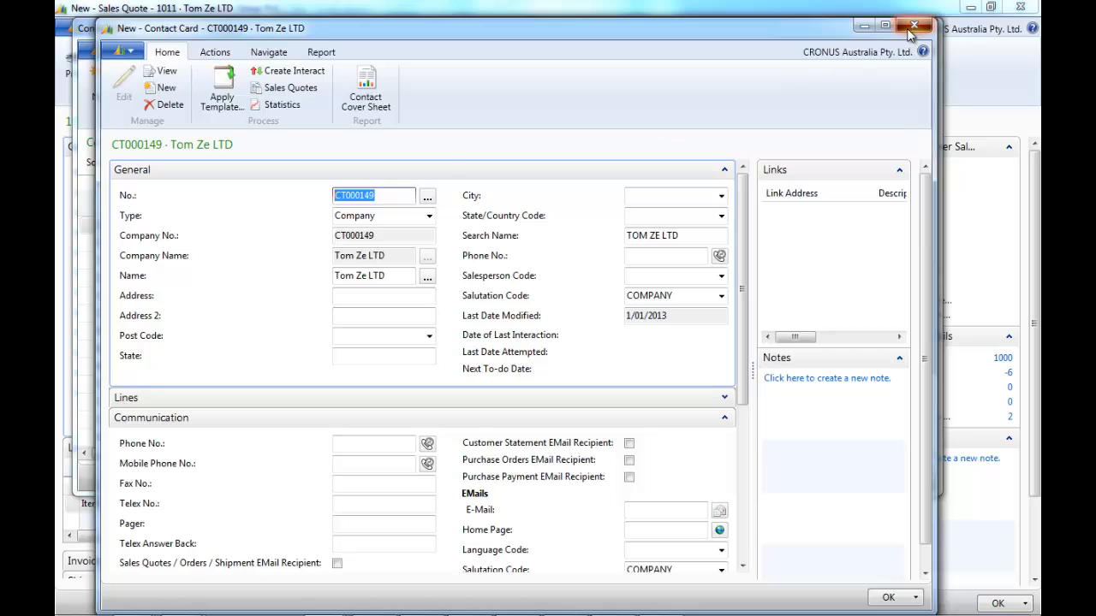
click(913, 25)
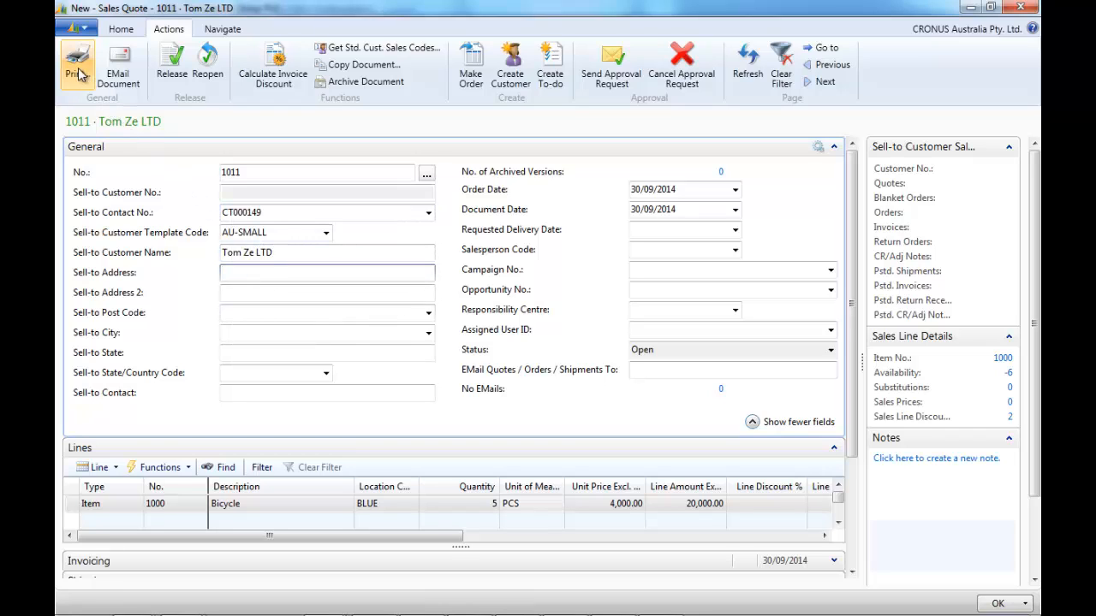
click(77, 65)
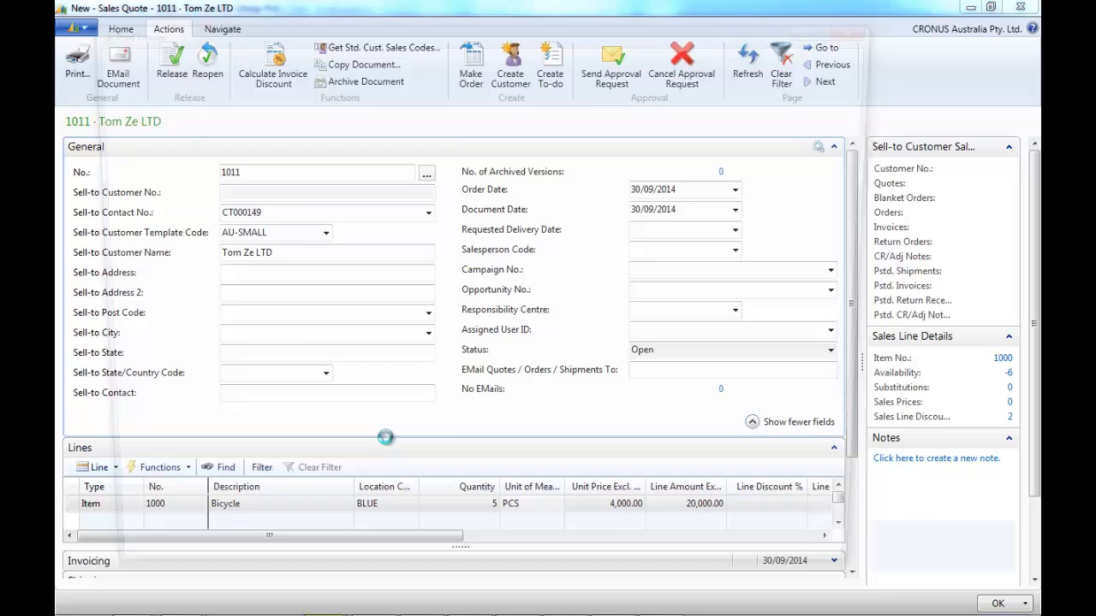
click(77, 65)
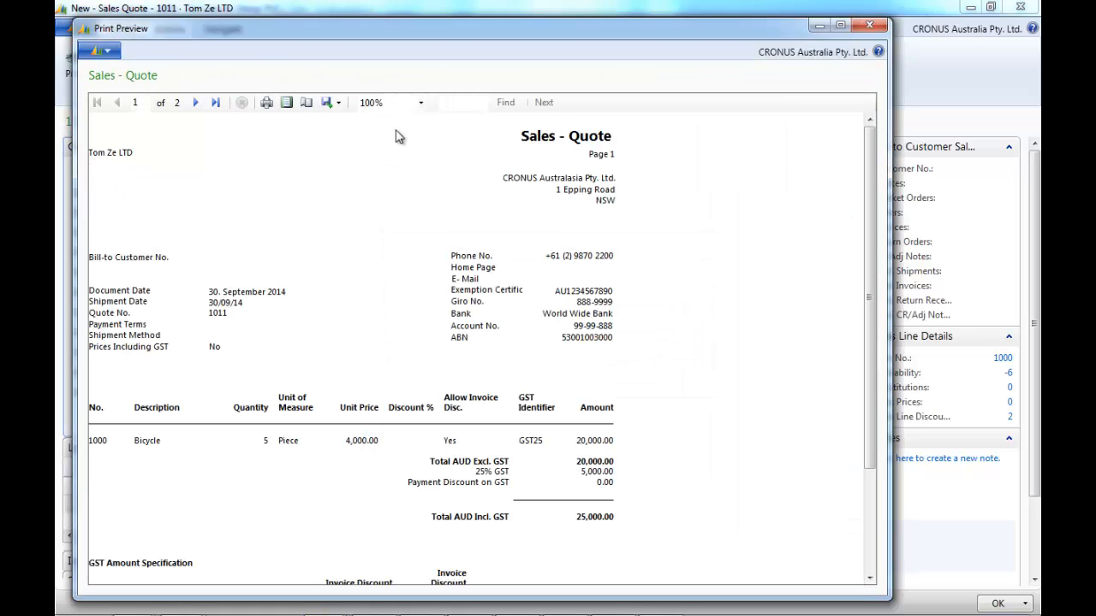
click(870, 24)
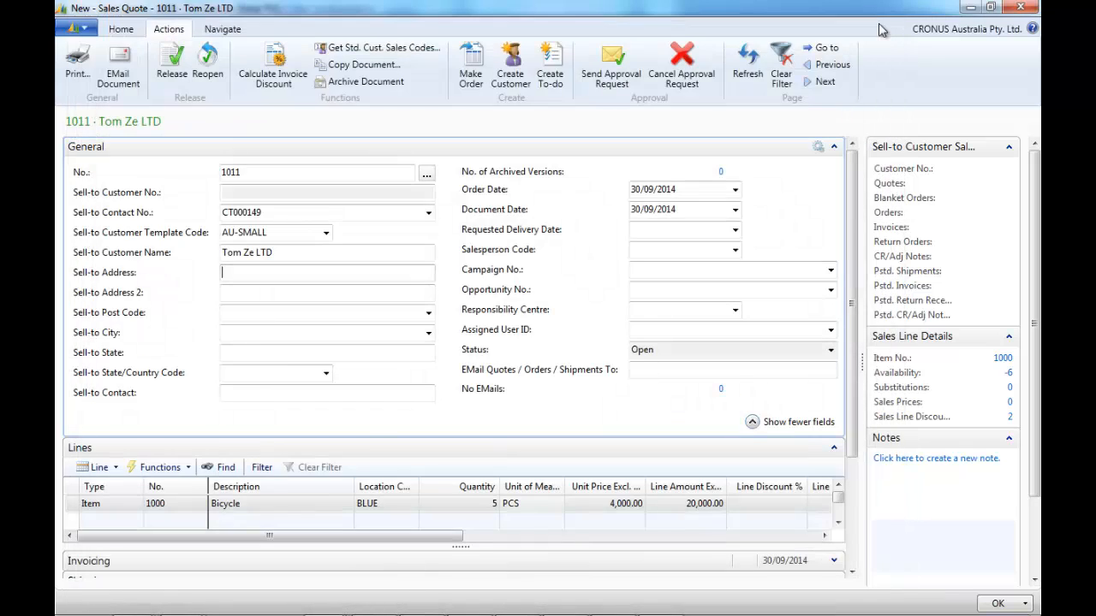
click(168, 28)
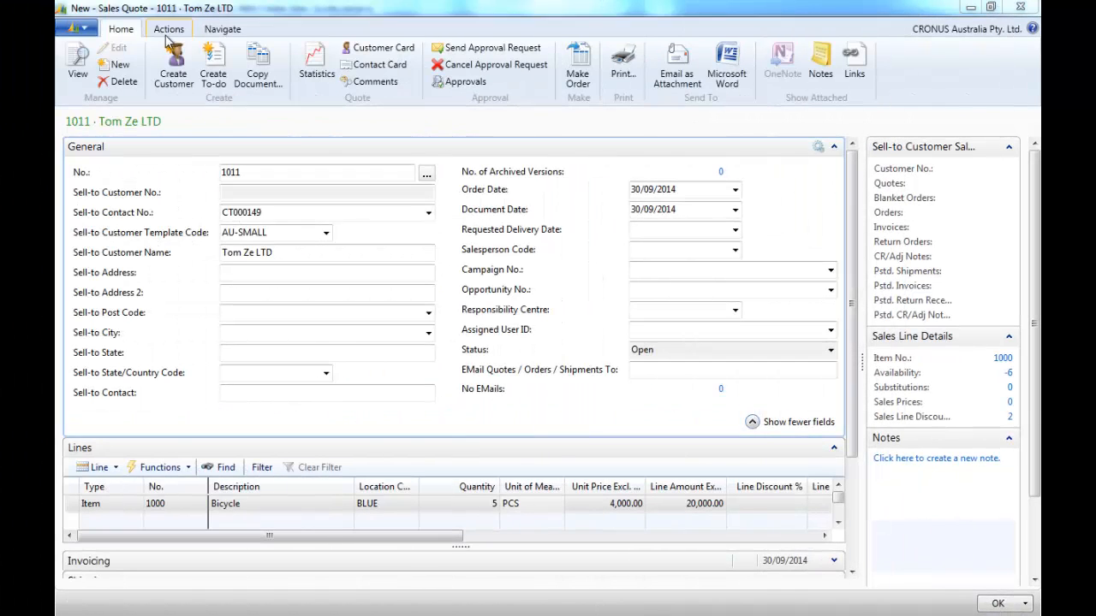
click(168, 28)
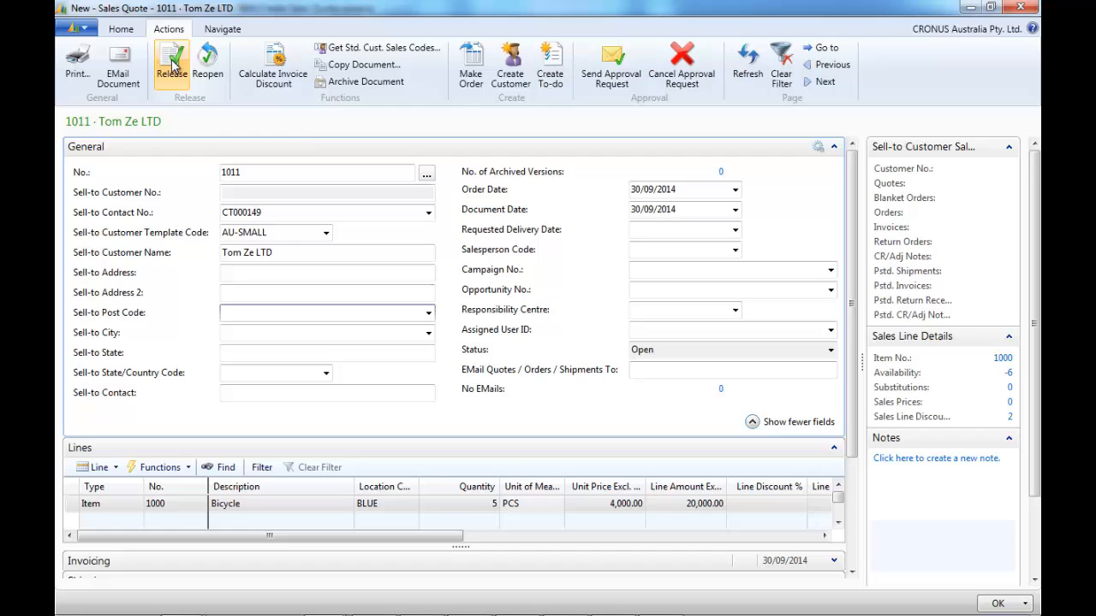
mouse_move(612, 65)
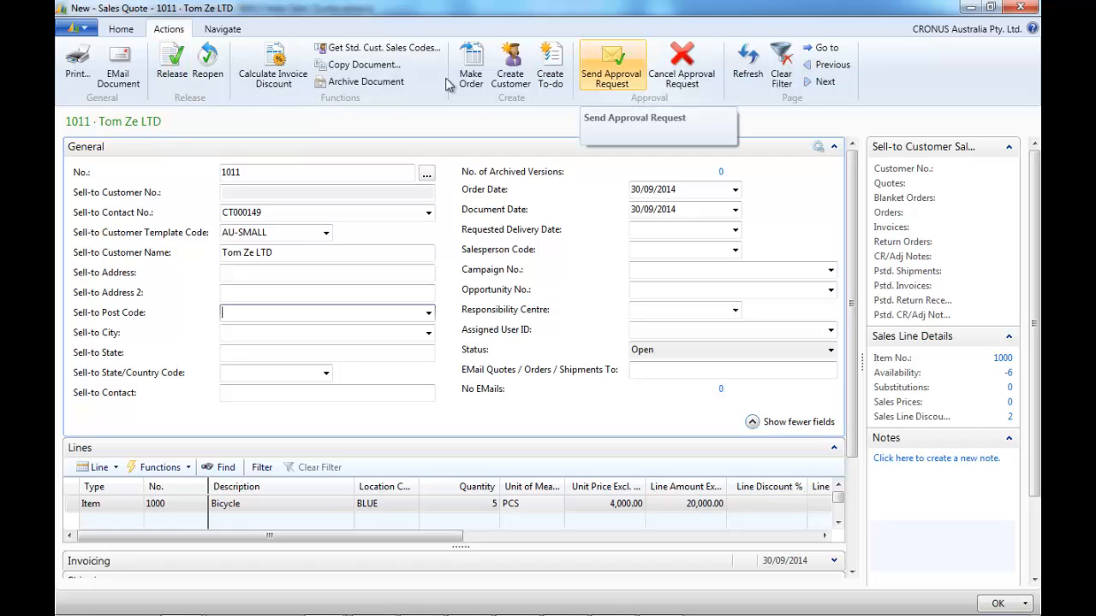
click(120, 28)
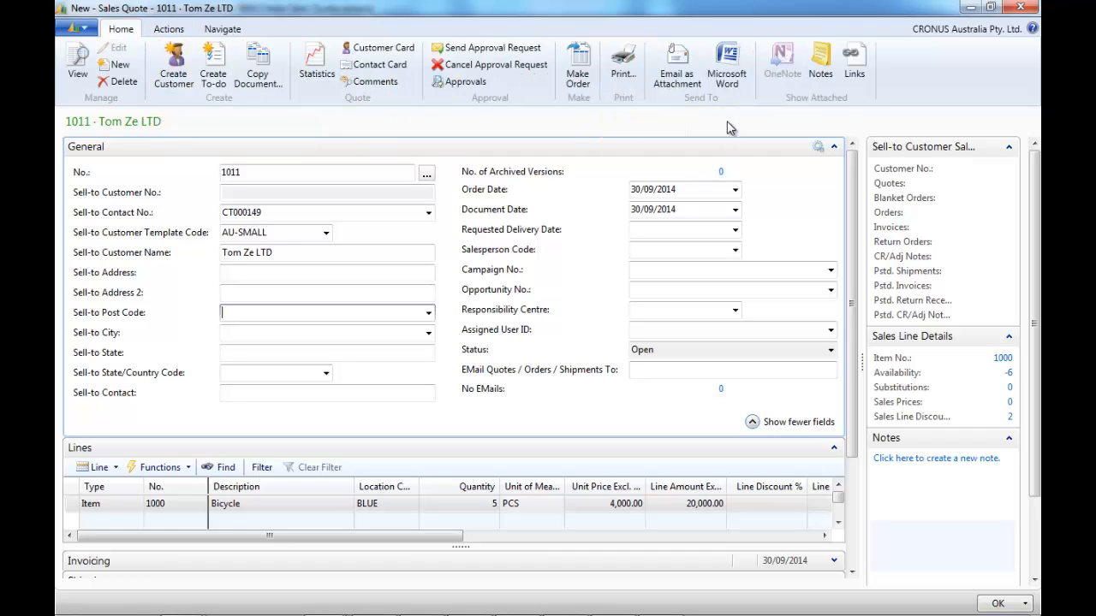
mouse_move(726, 61)
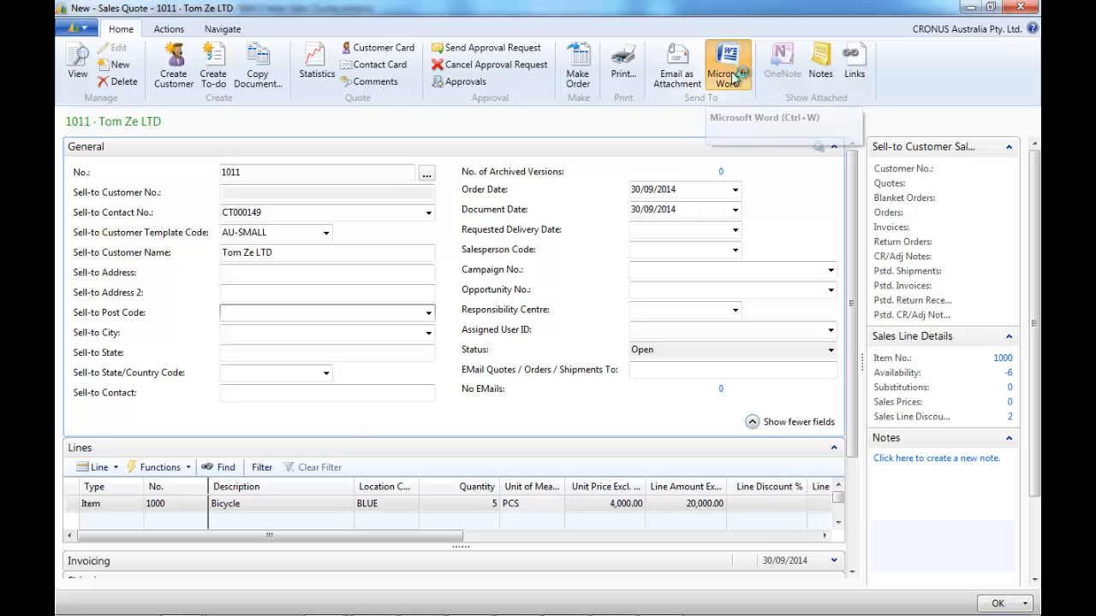
- Export quote 1011 to a Word document and return to the quote in NAV
click(726, 65)
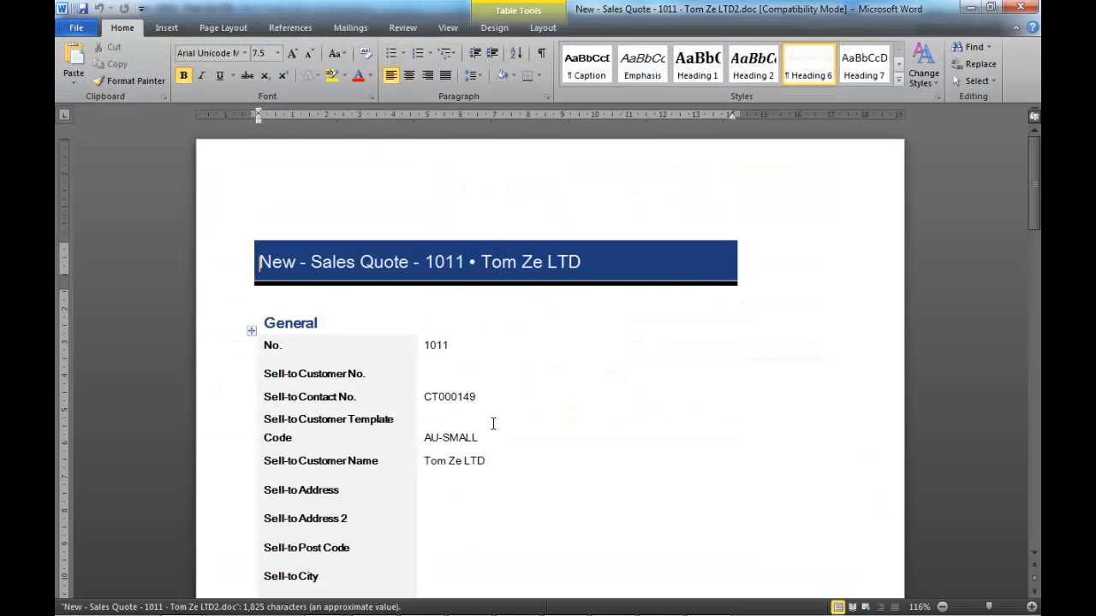
scroll(down, 3)
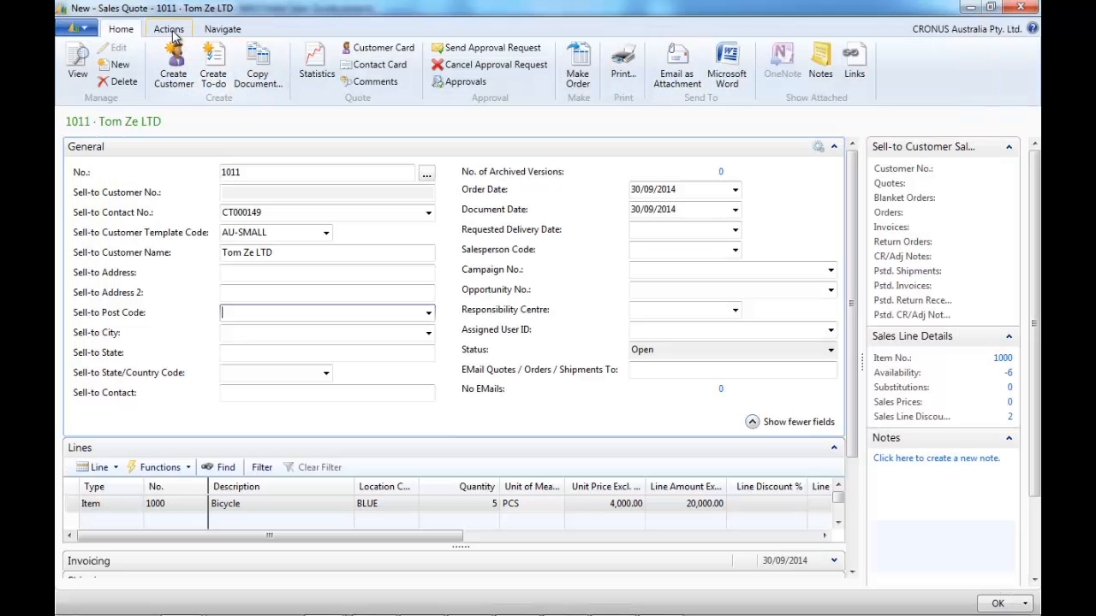
click(168, 27)
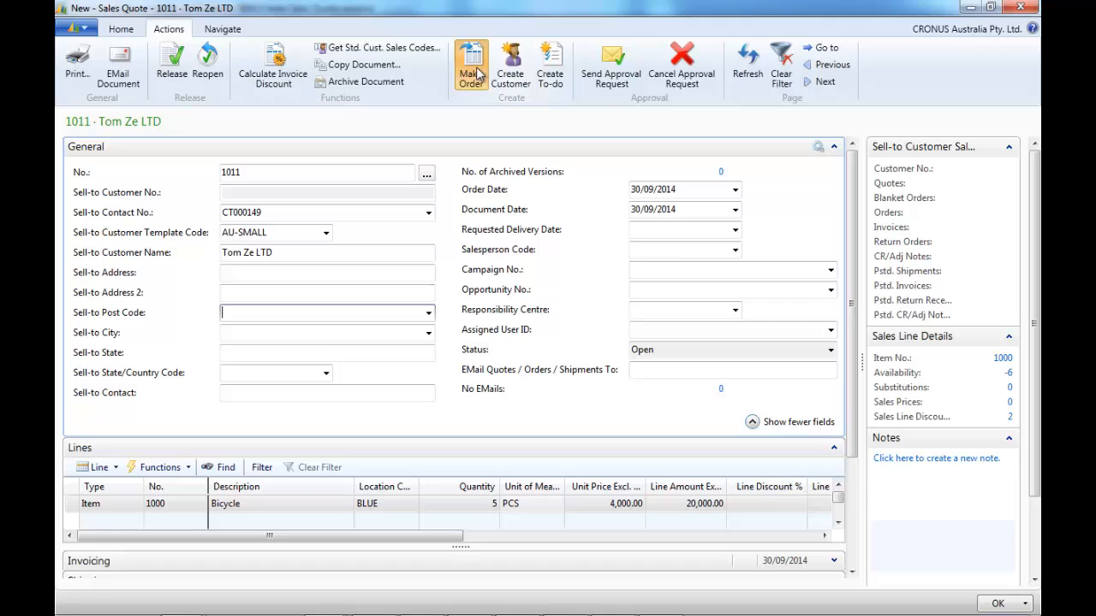
- Convert quote 1011 into order 1093, creating customer C00020 and accepting the stock shortage
click(471, 65)
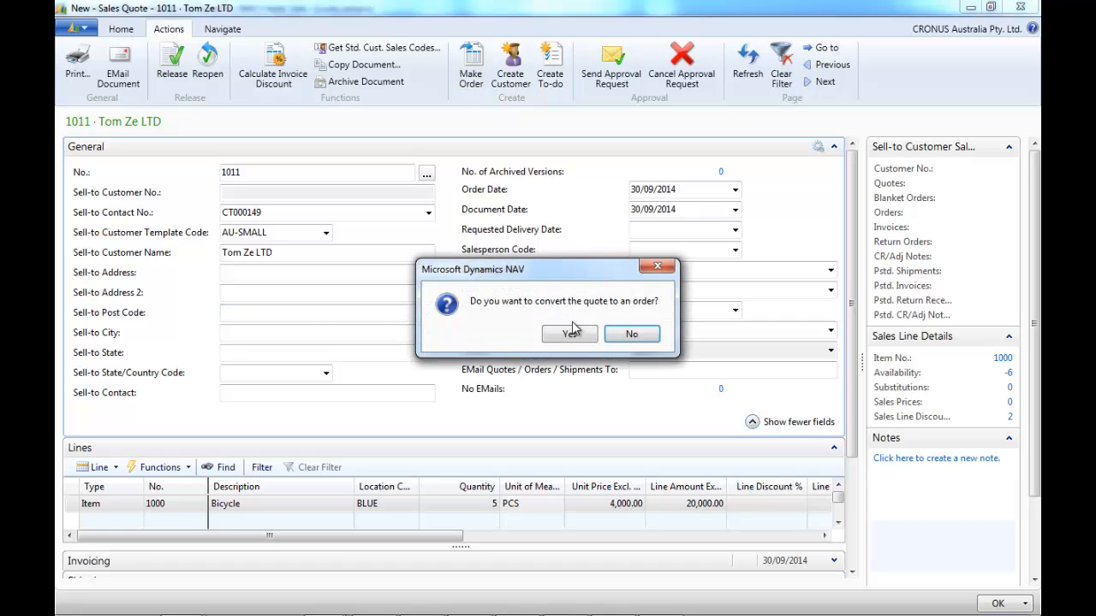
click(568, 334)
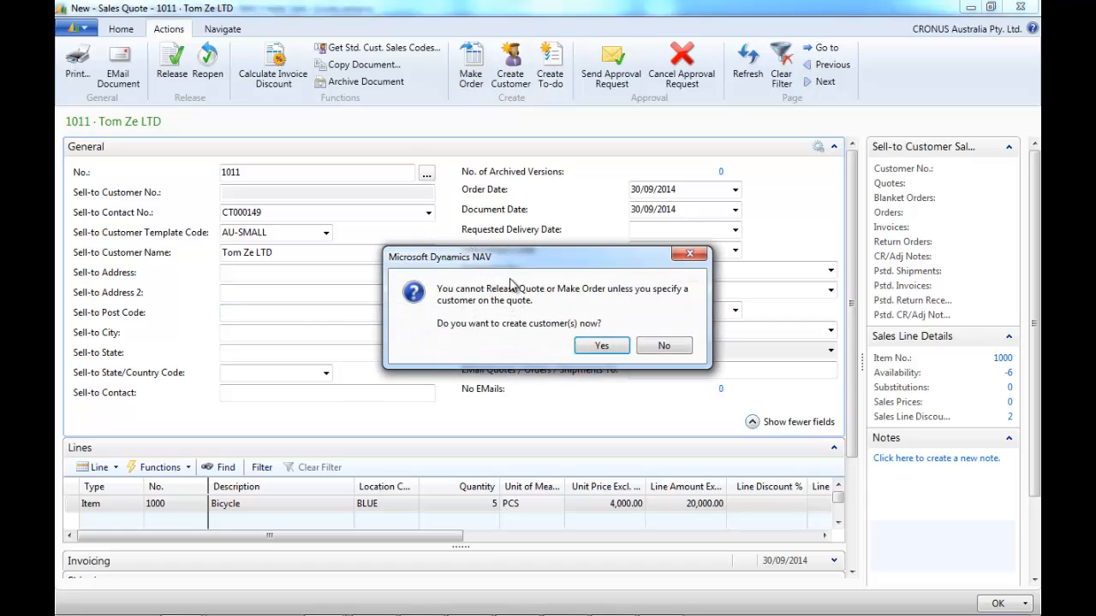
click(664, 346)
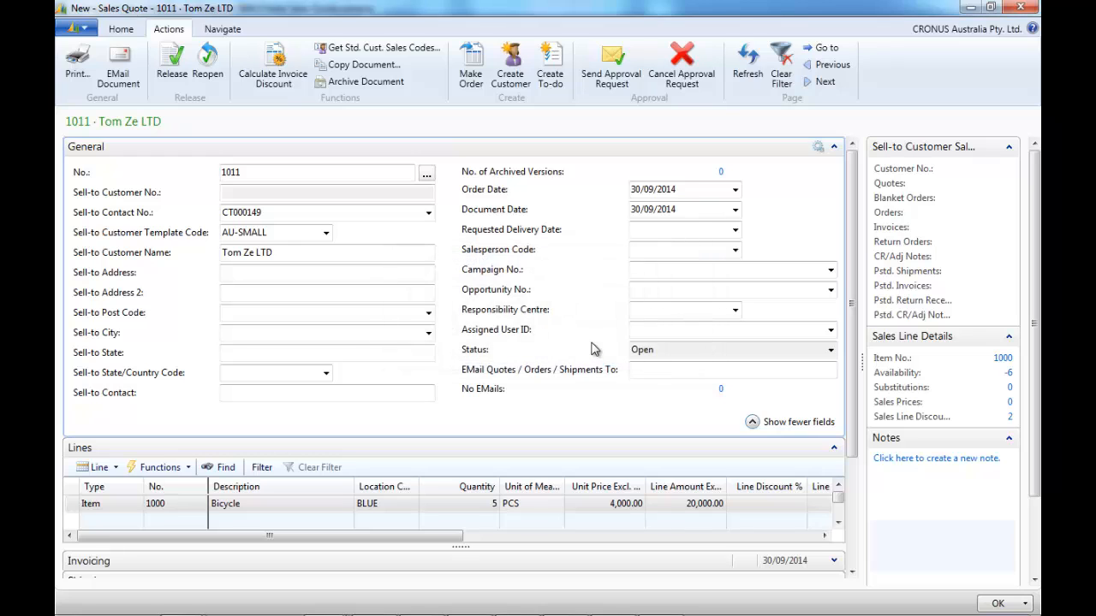
mouse_move(411, 268)
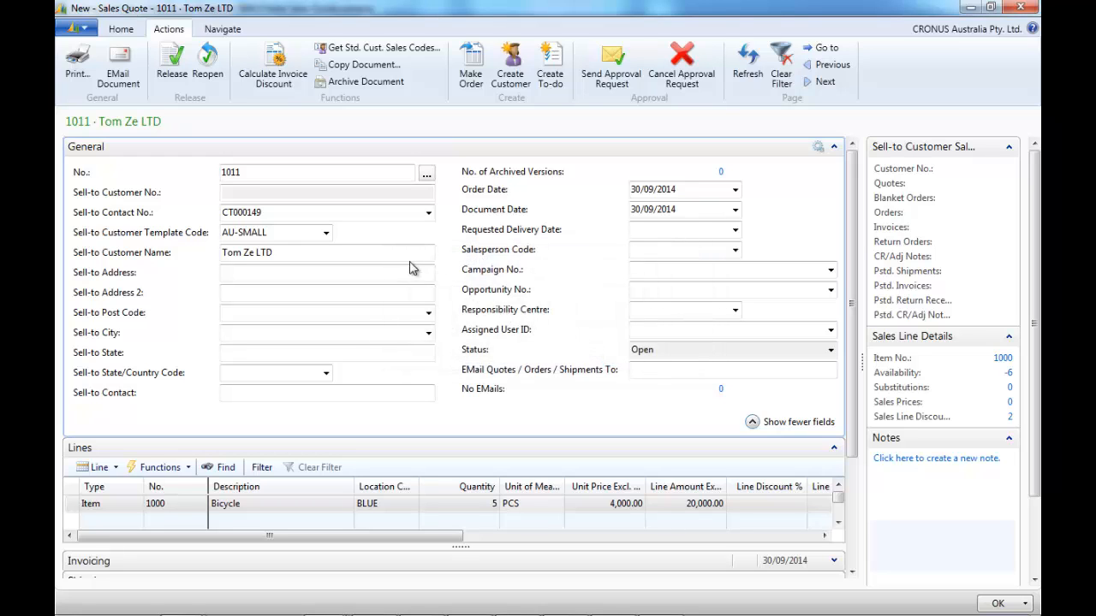
click(511, 65)
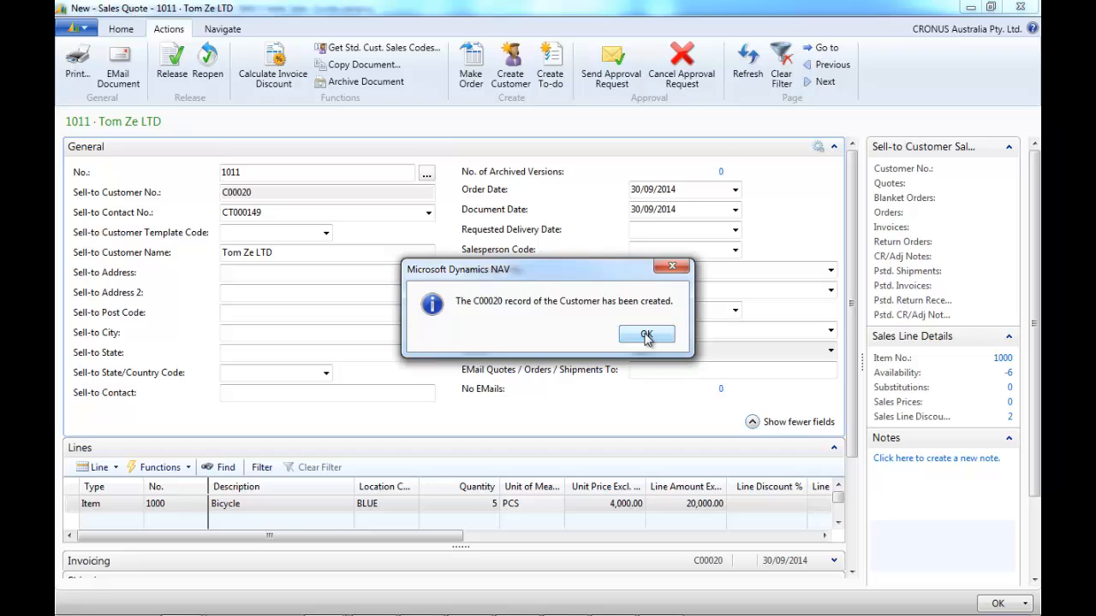
click(647, 334)
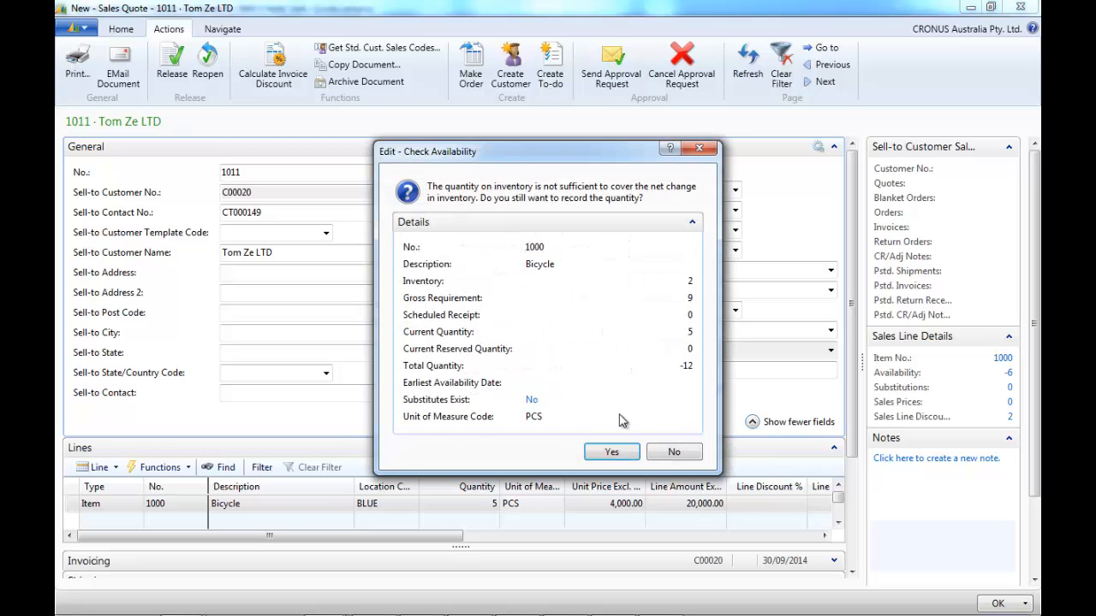
click(612, 453)
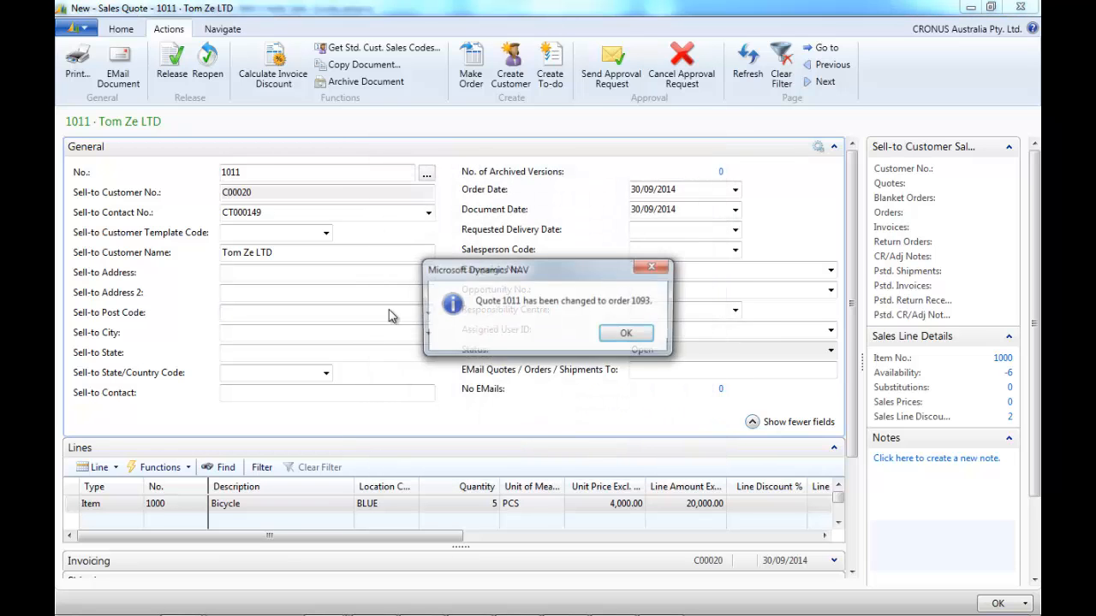